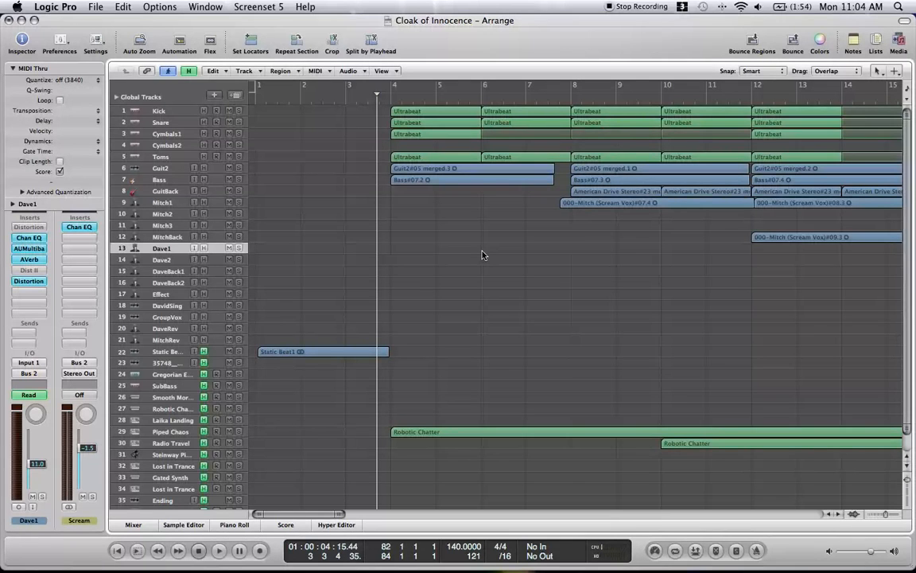
mouse_move(481, 271)
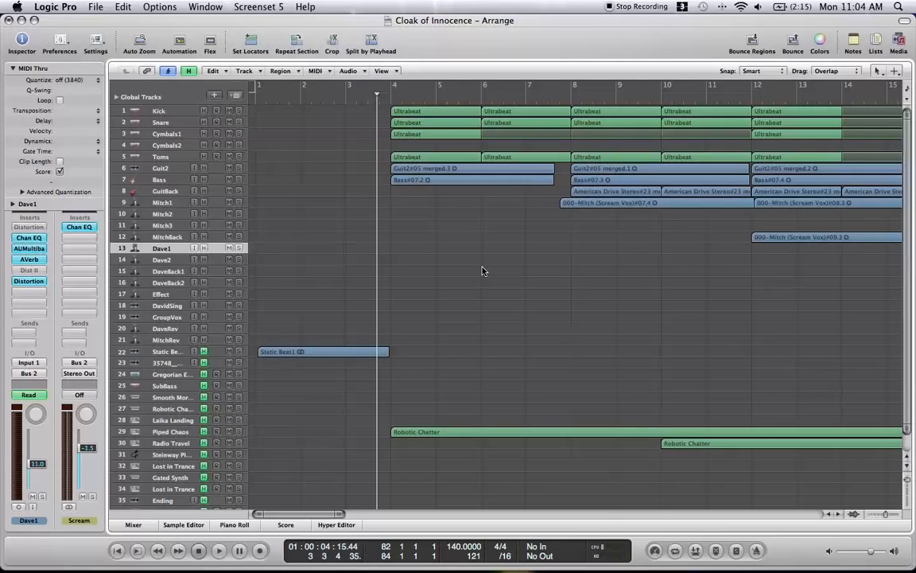
mouse_move(478, 282)
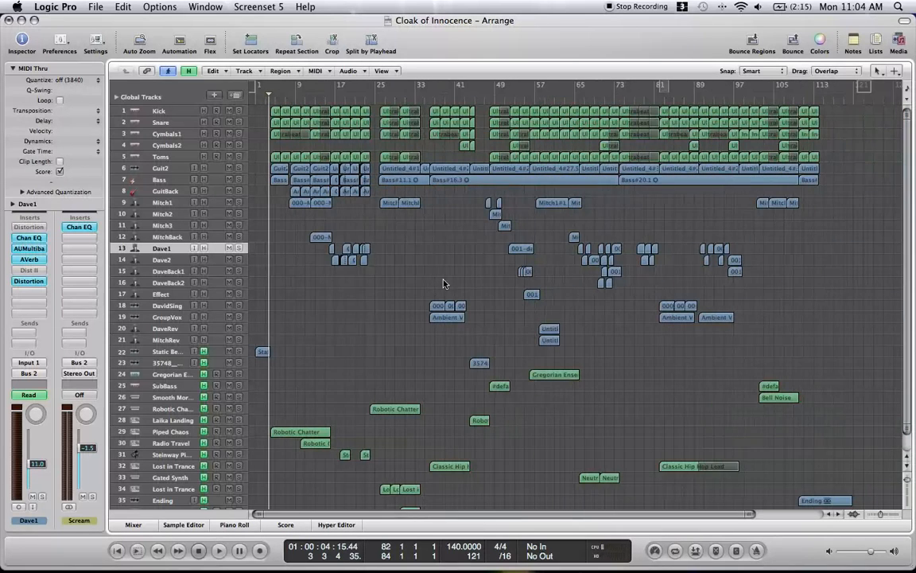
mouse_move(343, 282)
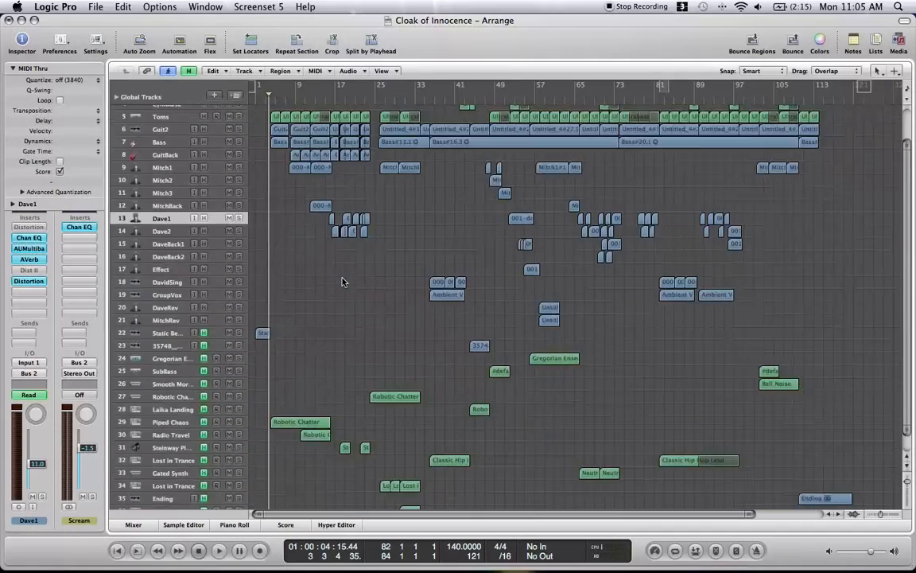
Scroll the track list of the full Cloak of Innocence arrangement.
scroll(up, 3)
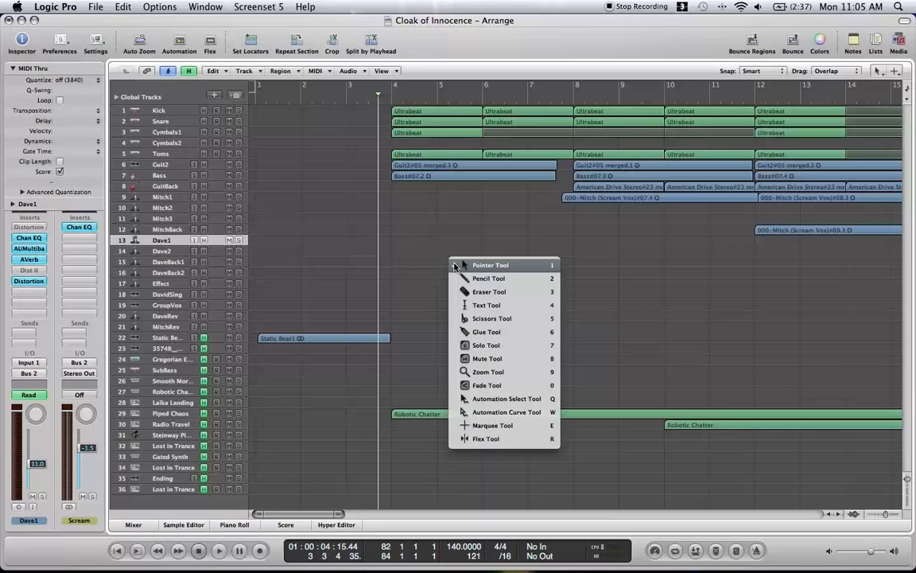
Select the Scissors Tool for splitting regions, then browse the right-click tool menu.
click(490, 265)
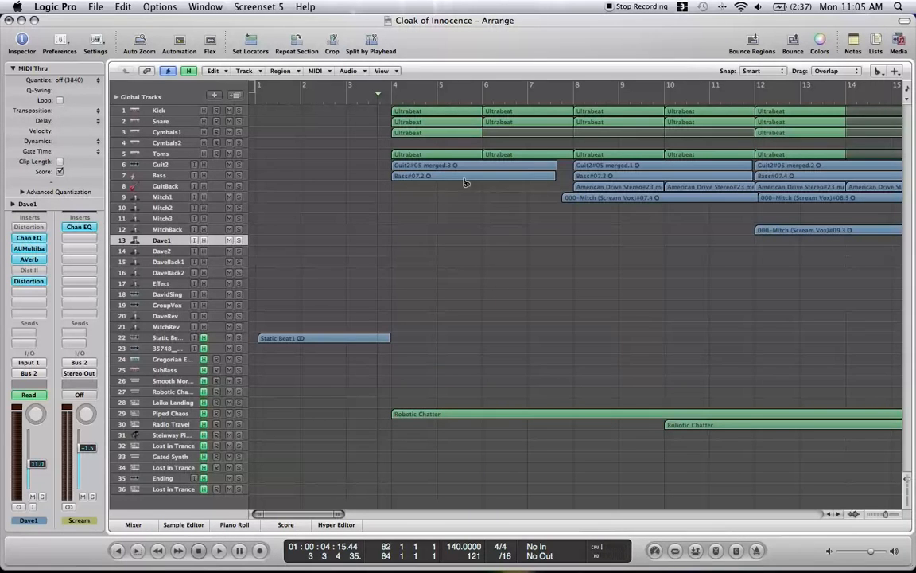
right_click(467, 183)
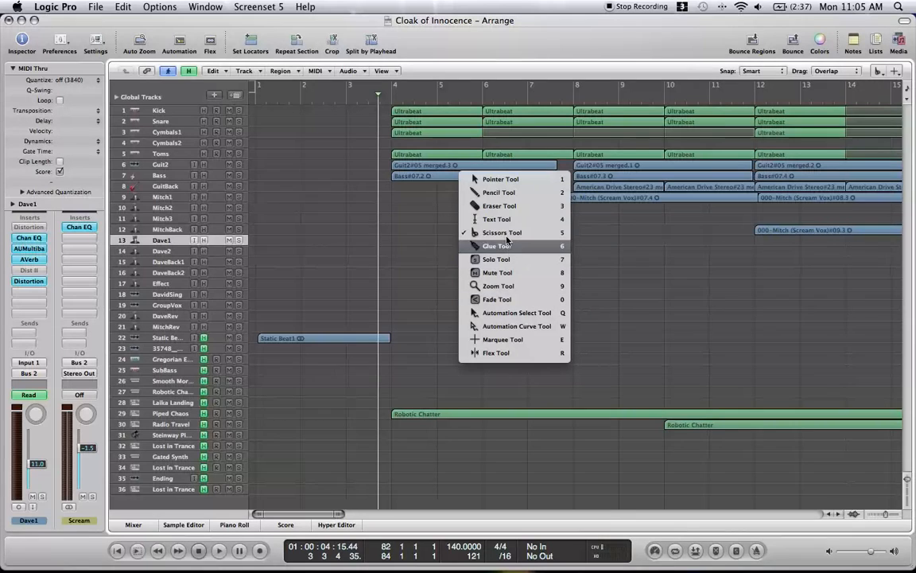
mouse_move(497, 299)
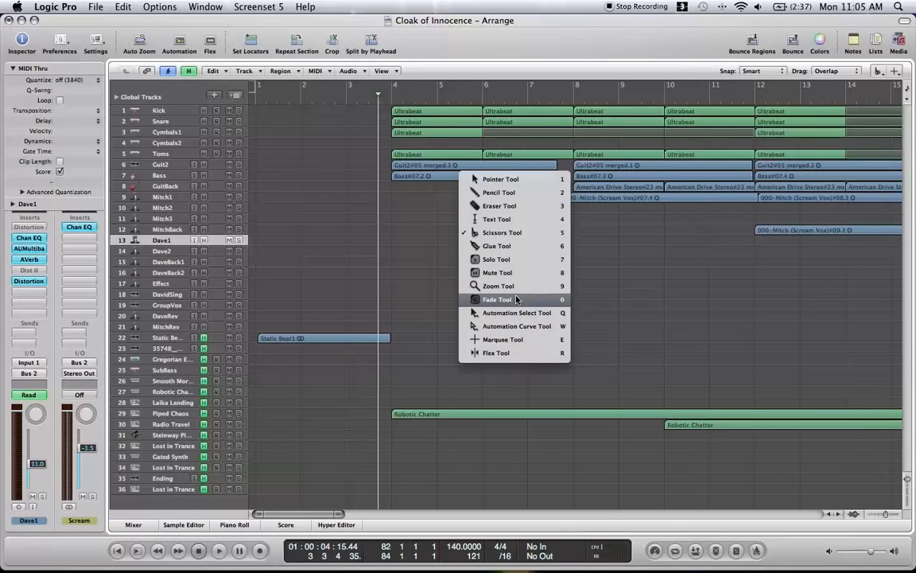
mouse_move(499, 192)
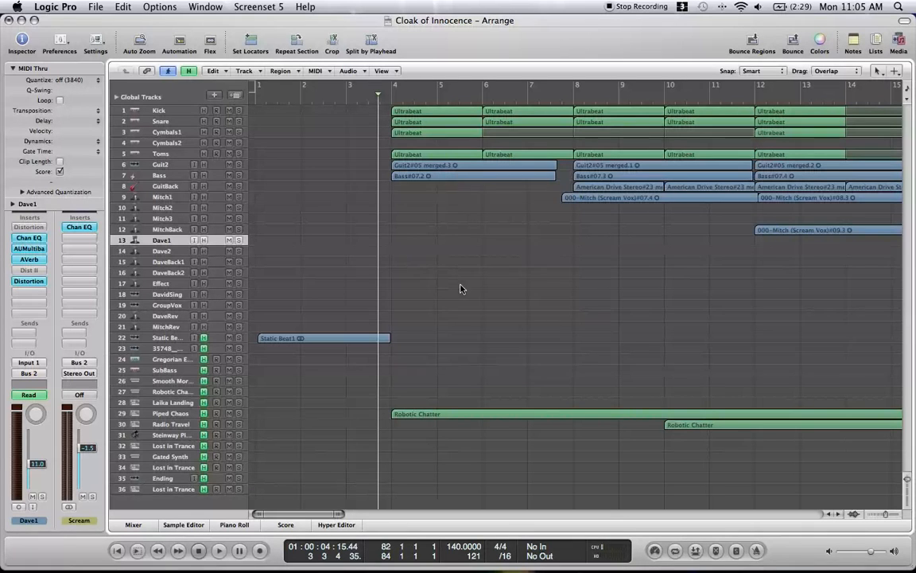
mouse_move(428, 280)
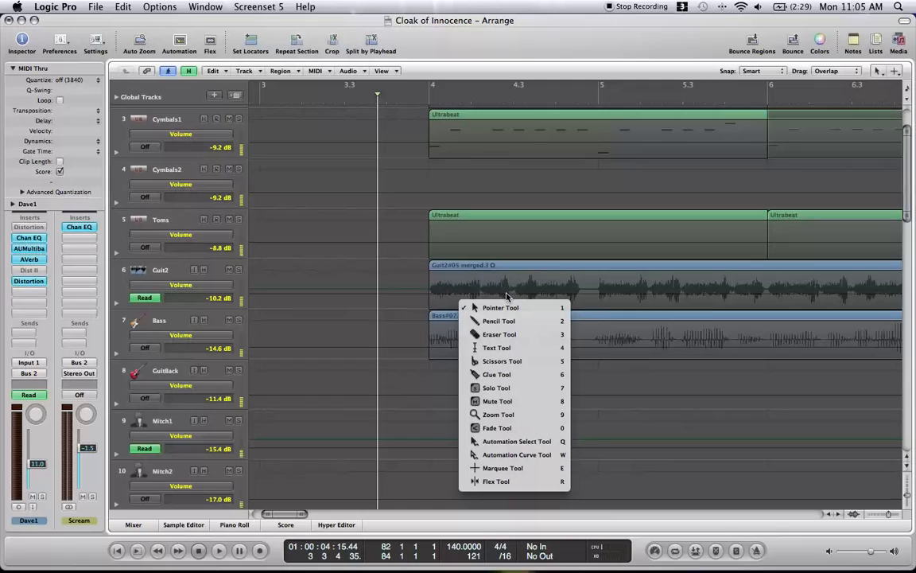
mouse_move(500, 334)
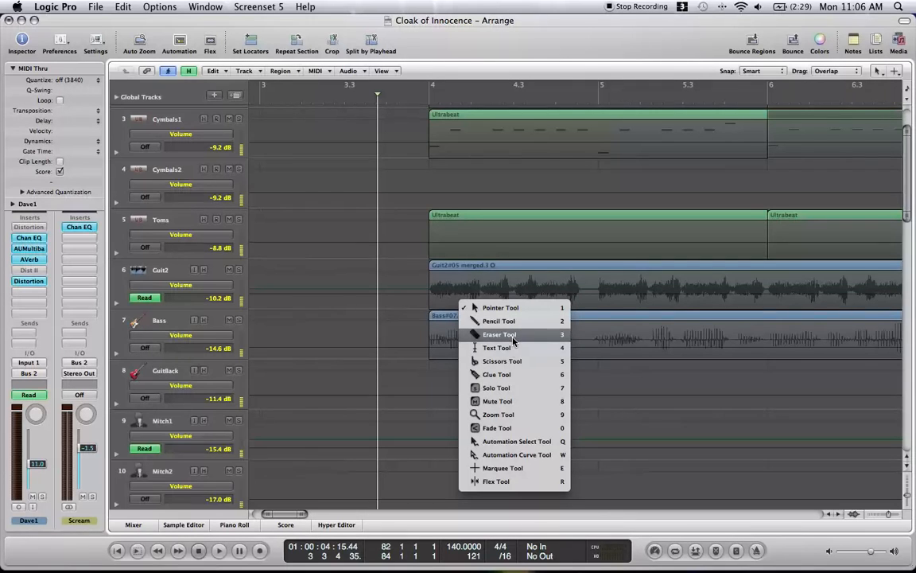
mouse_move(503, 467)
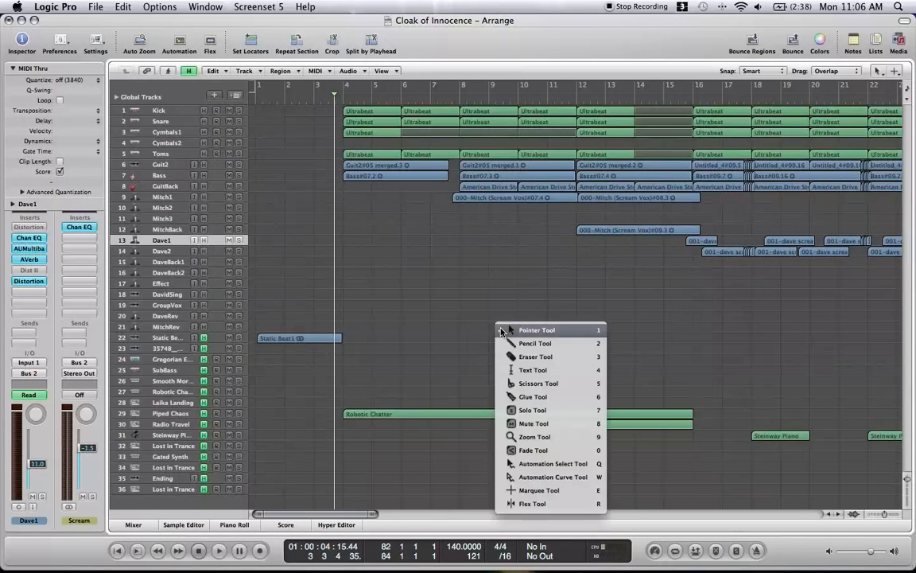
mouse_move(545, 462)
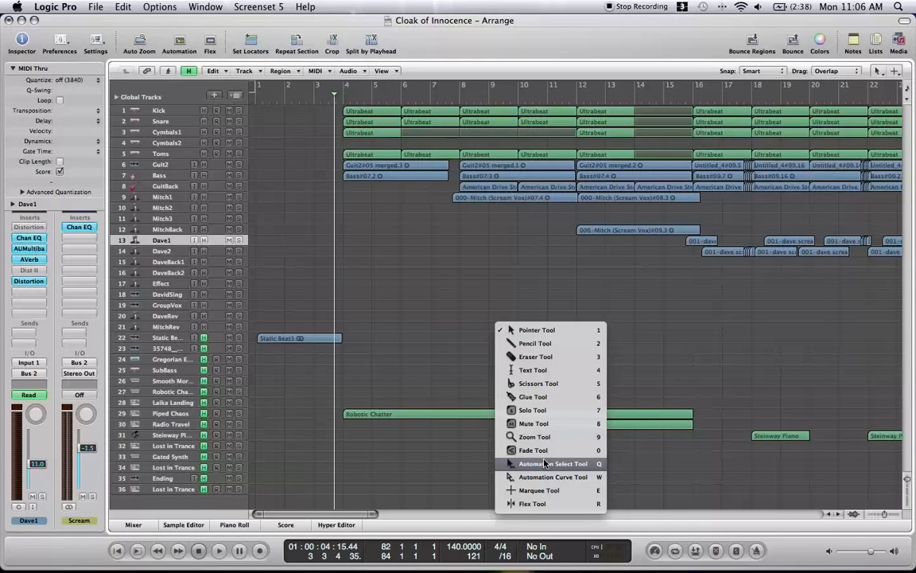
mouse_move(533, 449)
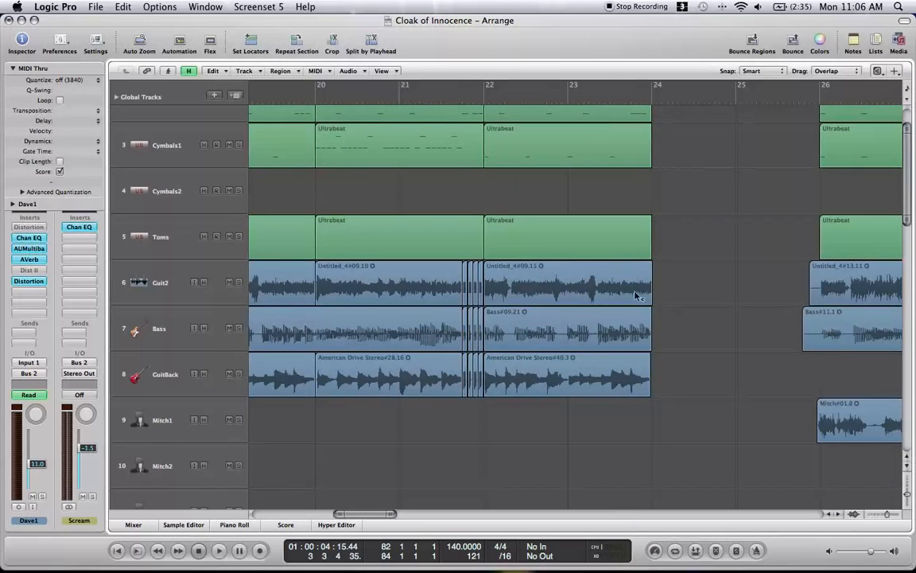
Add a fade-out to the Guit2 region's end and play back from bar 21.
click(567, 282)
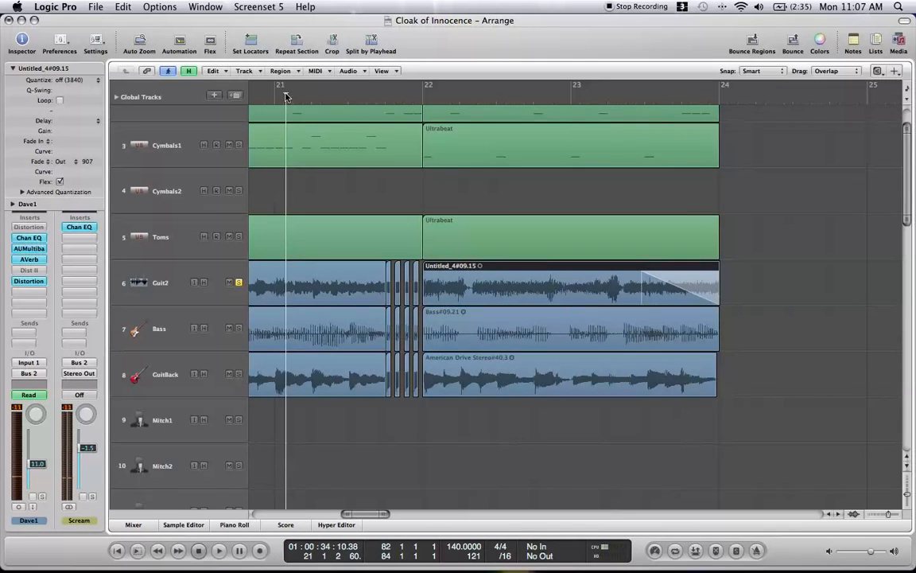
click(218, 550)
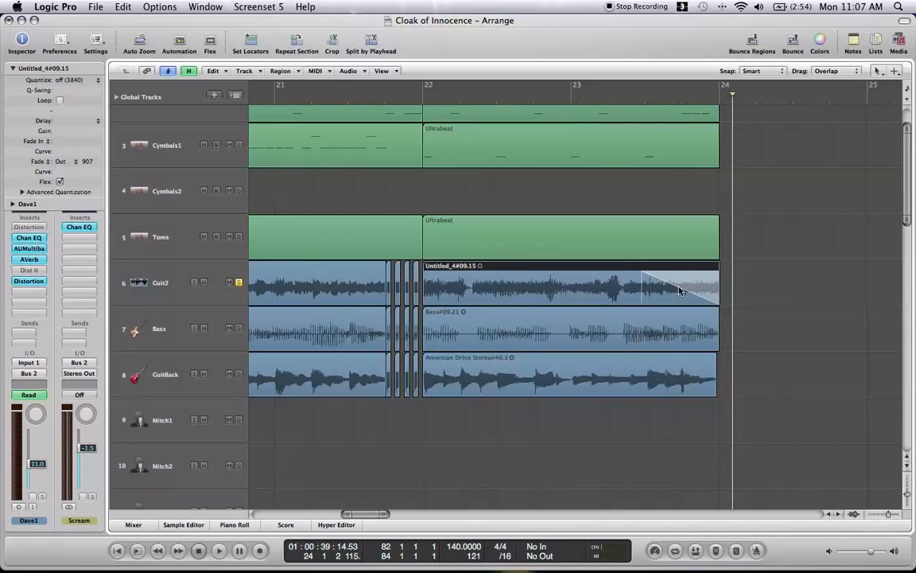
Bend the Guit2 fade-out into a curve and list its fade types.
right_click(650, 300)
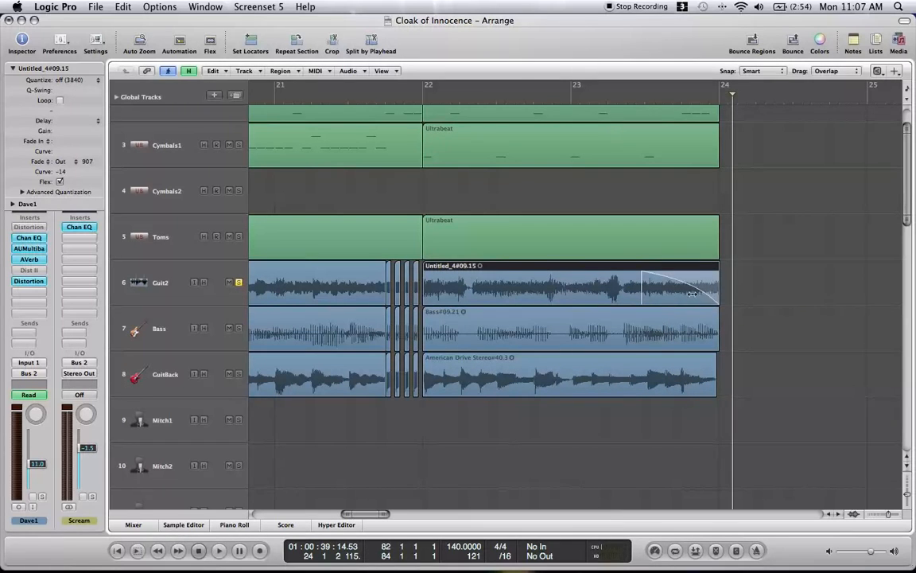
drag(692, 292, 724, 288)
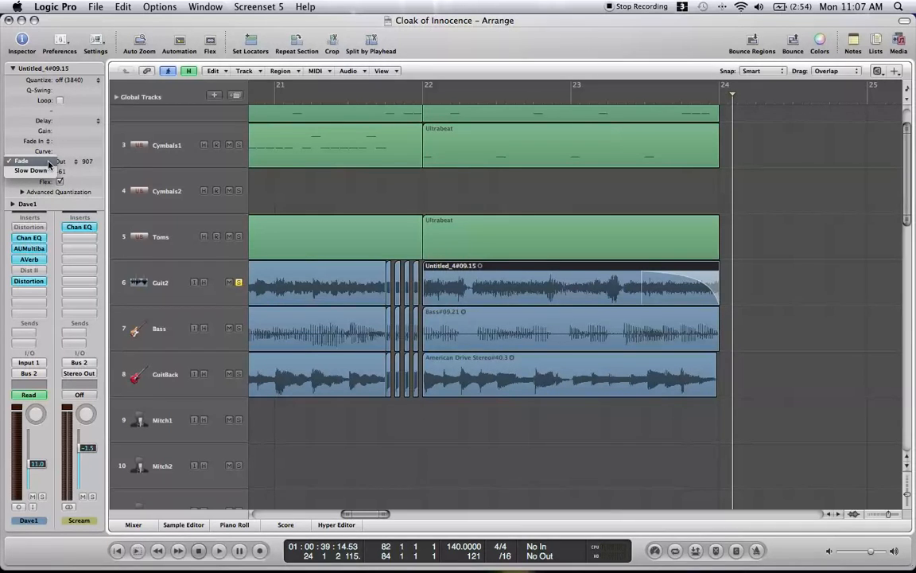
Set the Guit2 fade-out type to Slow Down and play back from bar 21.
click(32, 171)
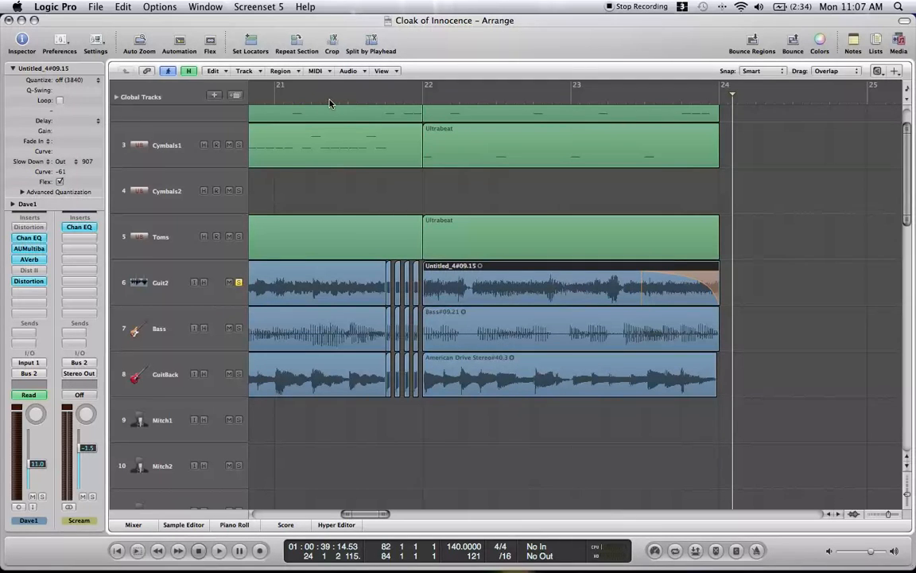
click(218, 549)
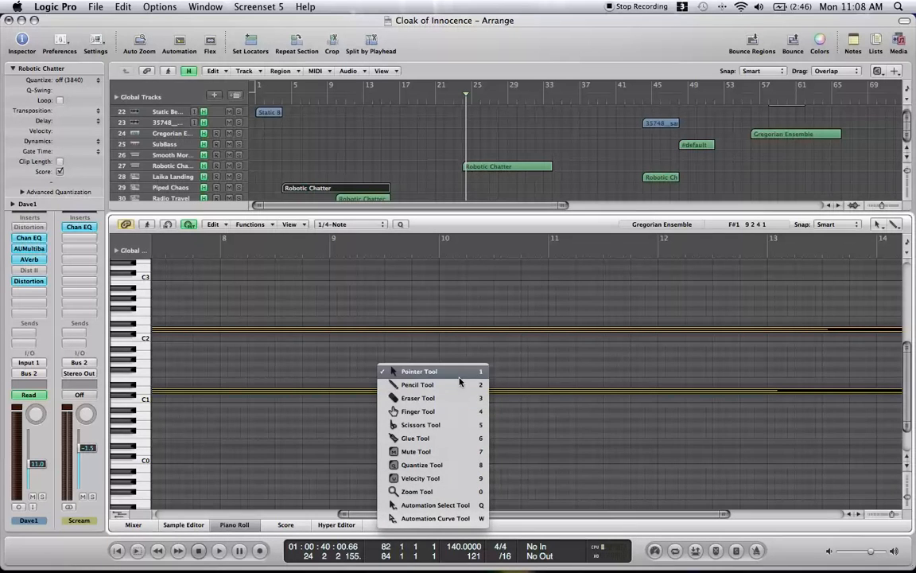
mouse_move(441, 451)
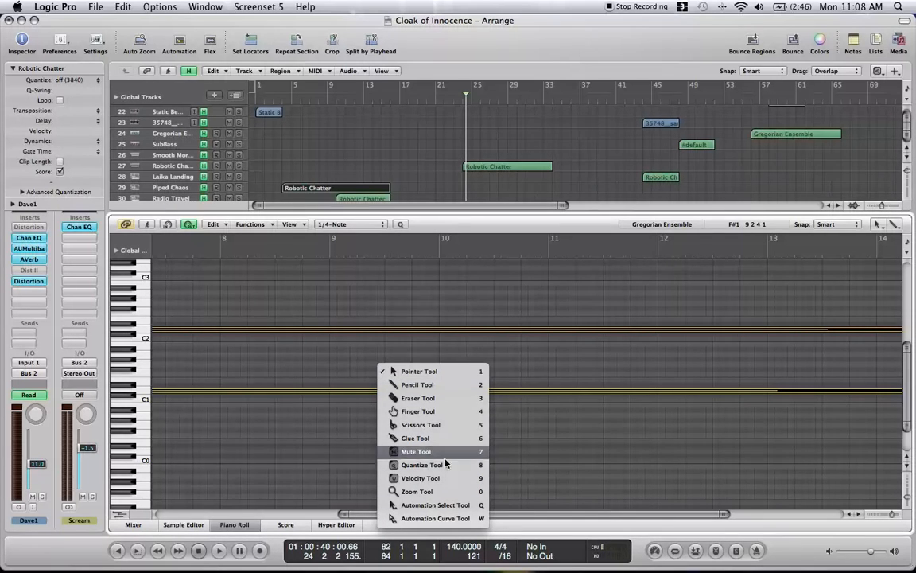
mouse_move(456, 478)
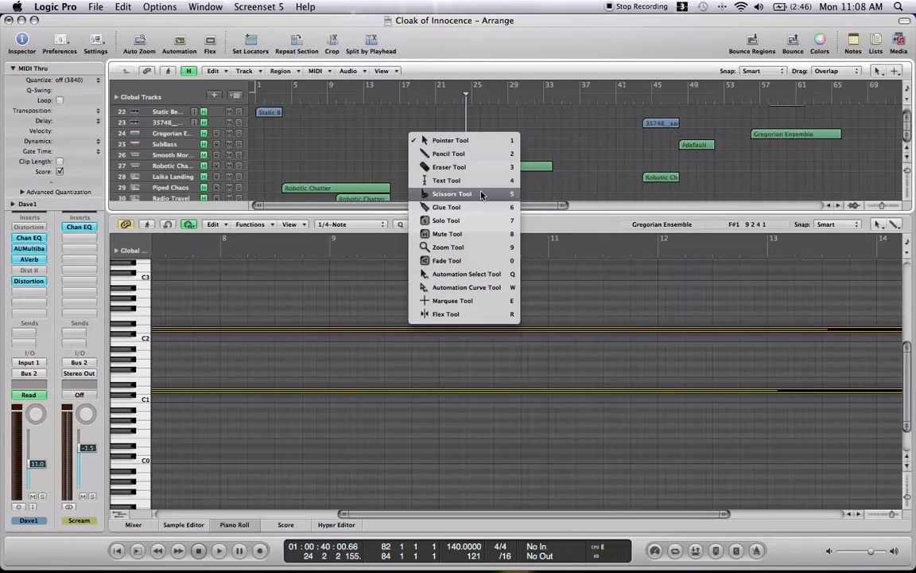
mouse_move(467, 197)
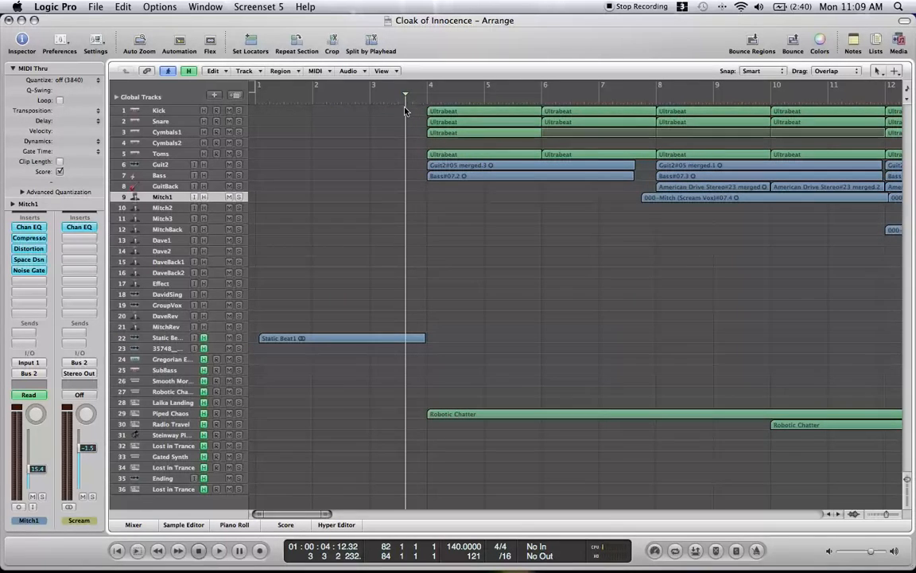
mouse_move(312, 106)
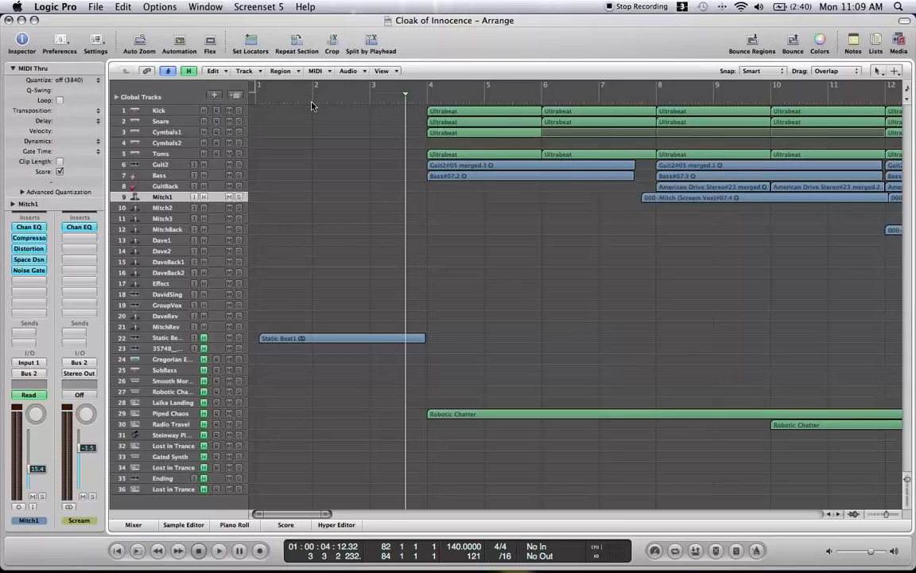
mouse_move(393, 105)
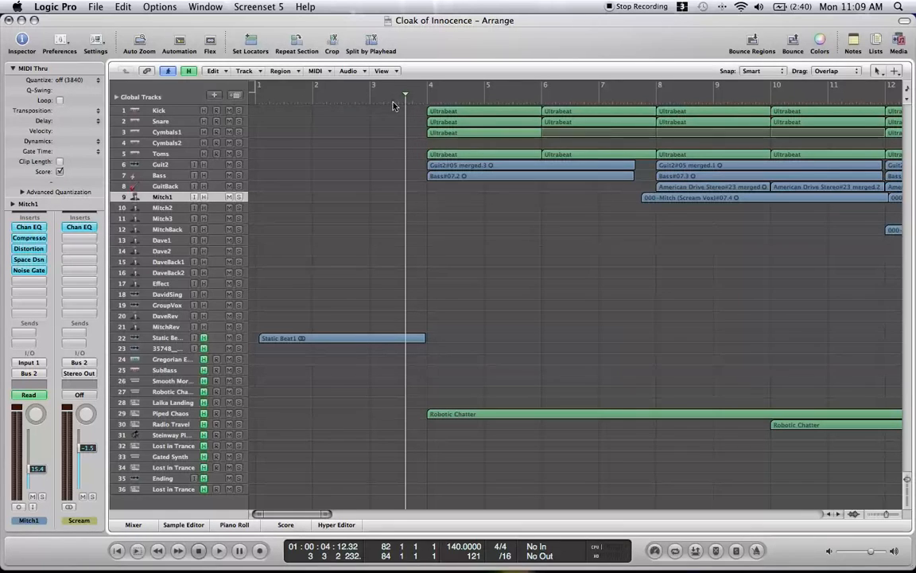